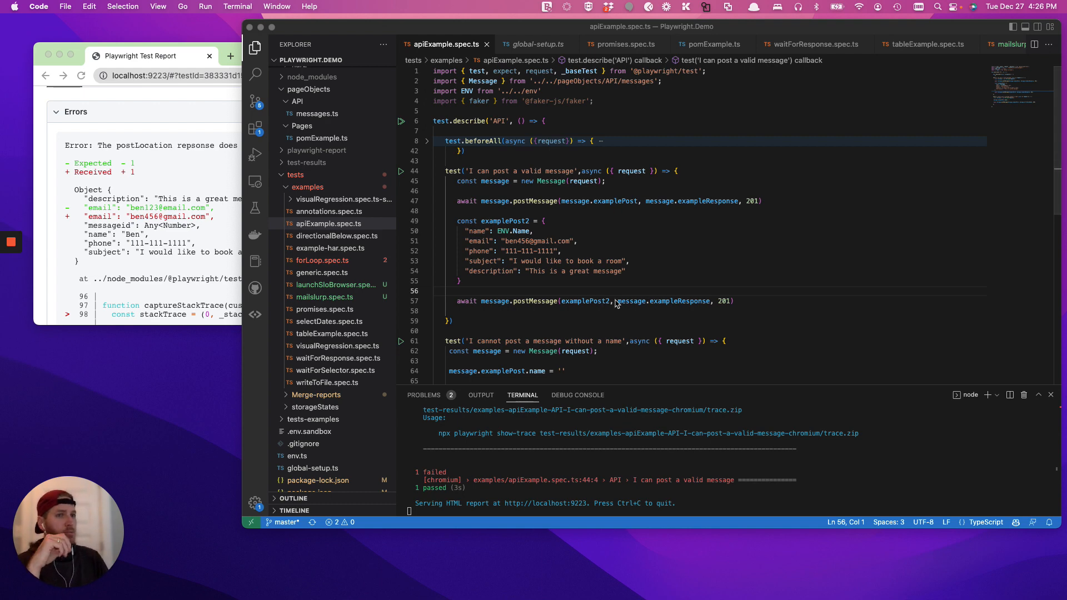
{"action": "mouse_move", "coordinate": [703, 270]}
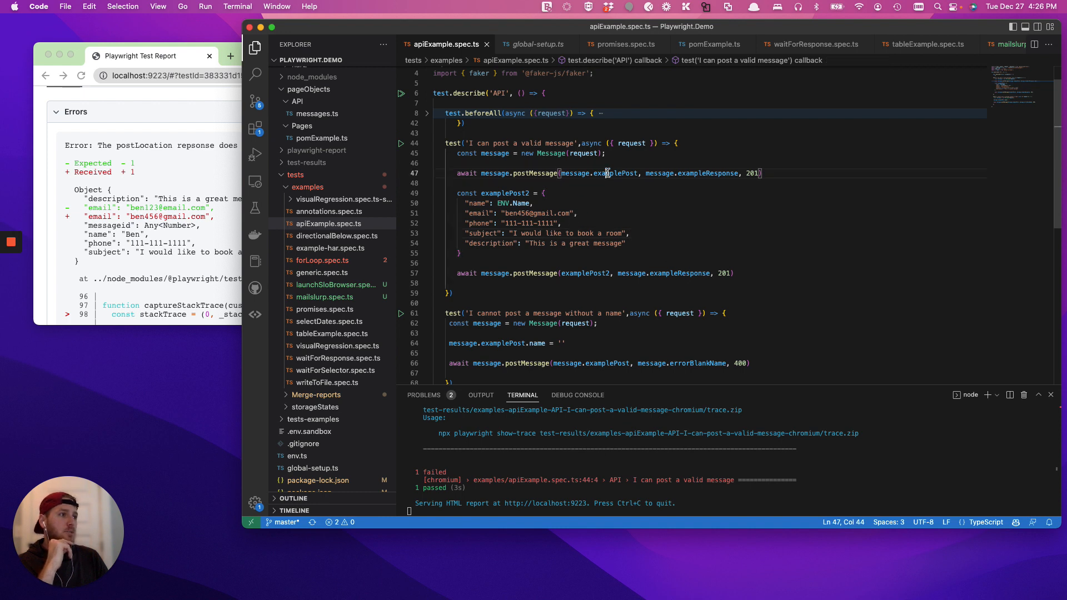
Step: Inspect examplePost in the first postMessage call and the toEqual matcher in messages.ts
{"action": "double_click", "coordinate": [616, 172]}
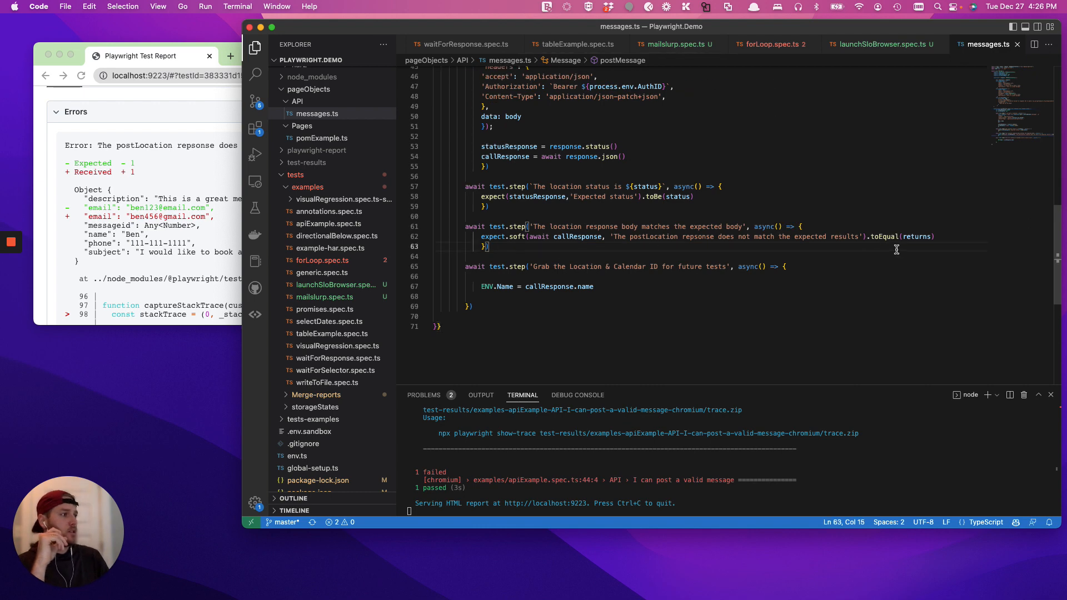
{"action": "double_click", "coordinate": [884, 236]}
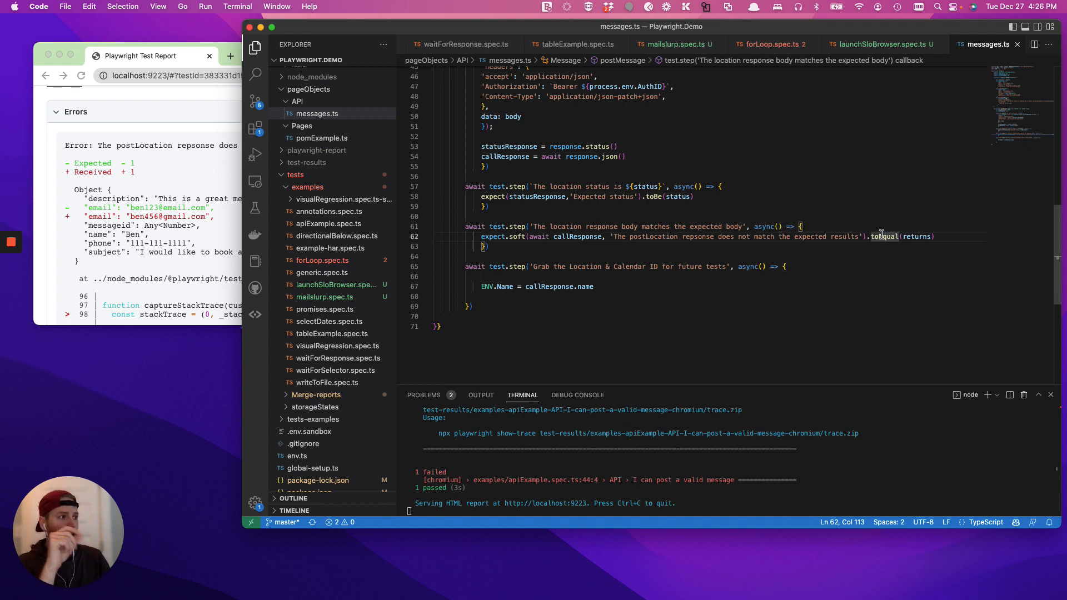
{"action": "mouse_move", "coordinate": [882, 236]}
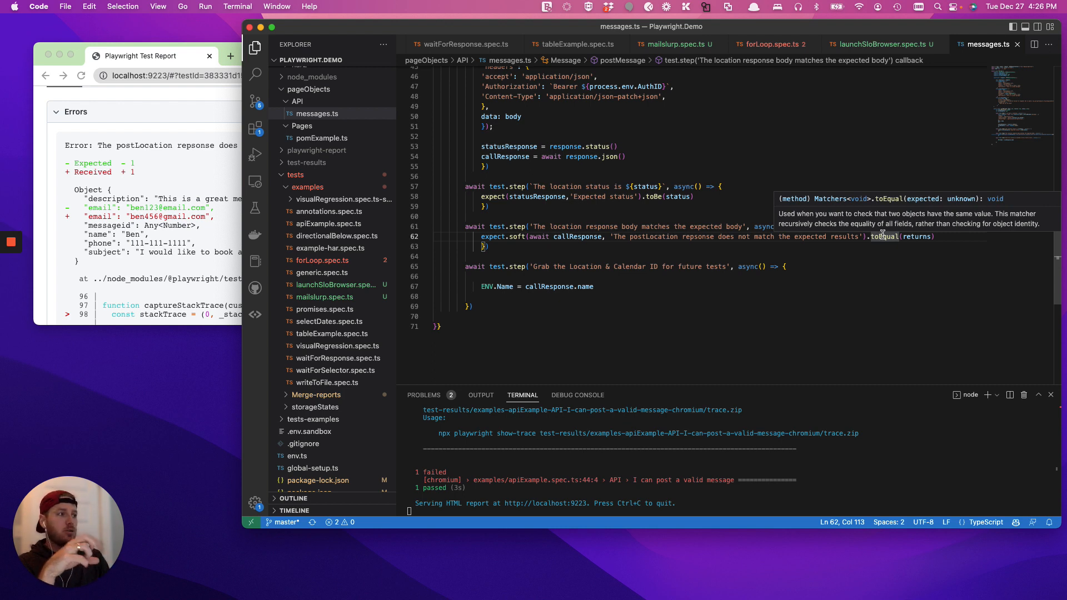
{"action": "mouse_move", "coordinate": [767, 70]}
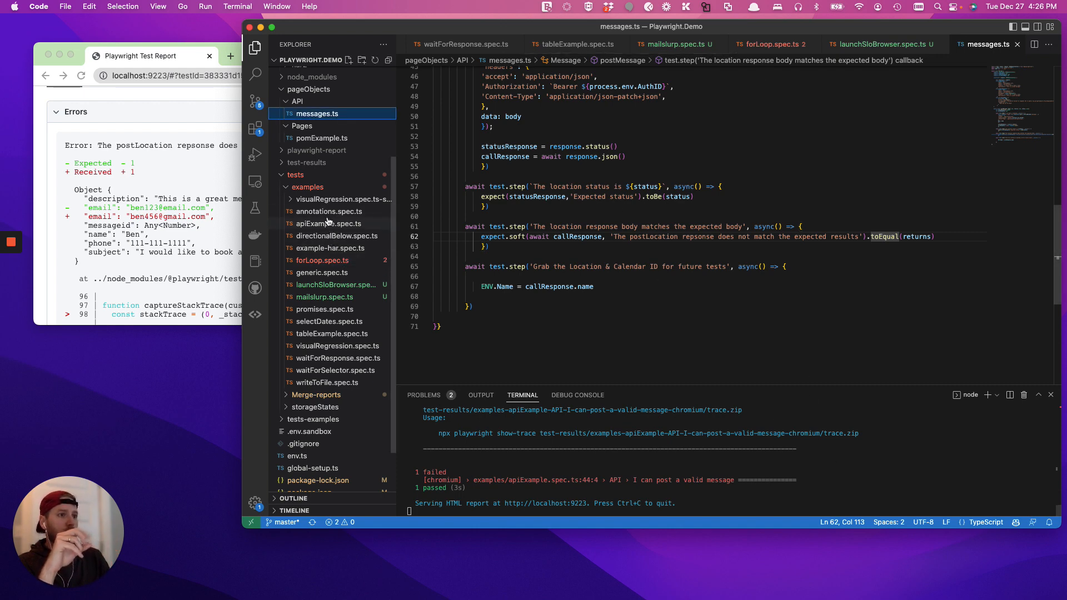
Step: View the failed 'I can post a valid message' error, selecting the mismatched received email line
{"action": "left_click", "coordinate": [330, 223]}
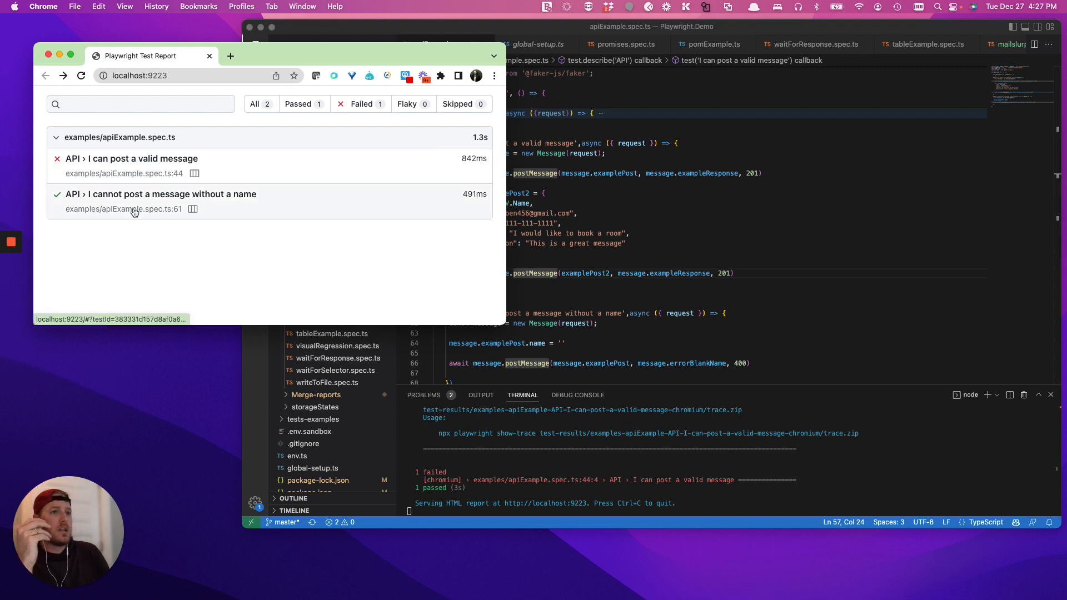
{"action": "left_click", "coordinate": [131, 157]}
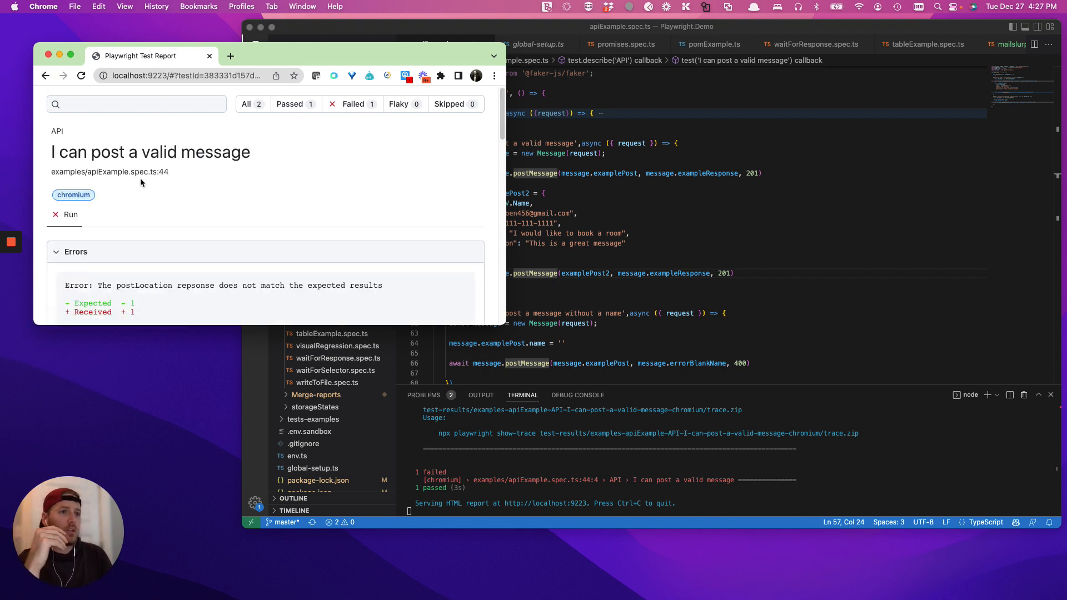
{"action": "scroll", "scroll_direction": "down", "scroll_amount": 3}
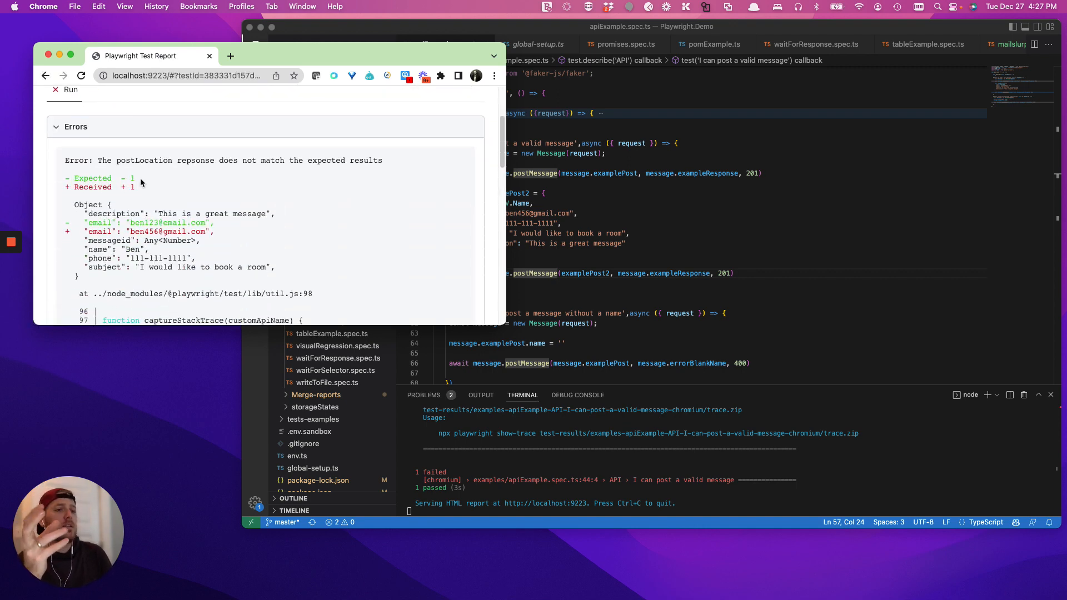
{"action": "scroll", "scroll_direction": "down", "scroll_amount": 3}
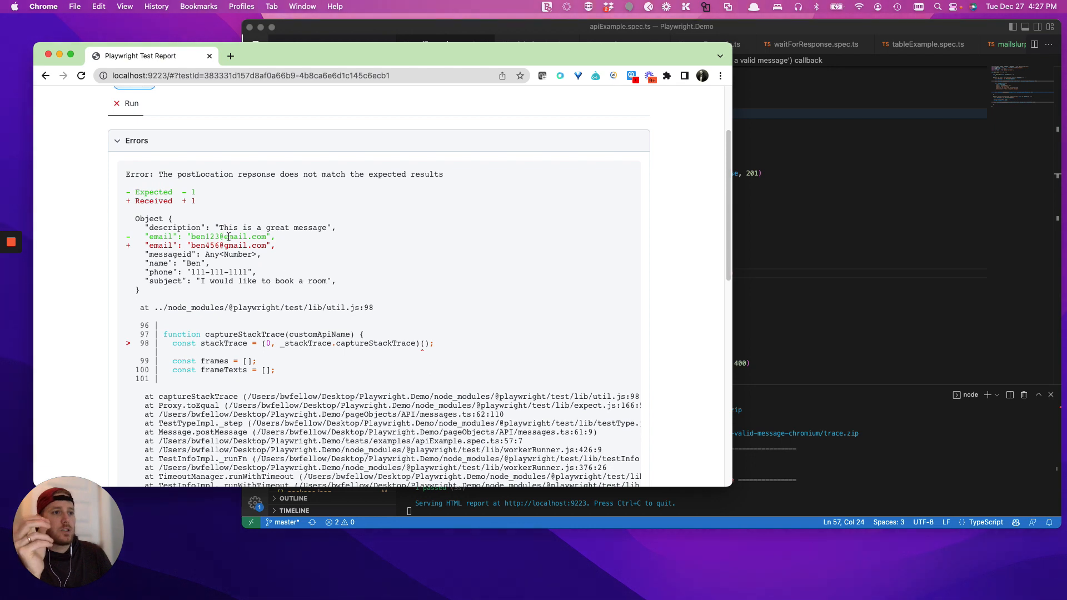
{"action": "double_click", "coordinate": [221, 245]}
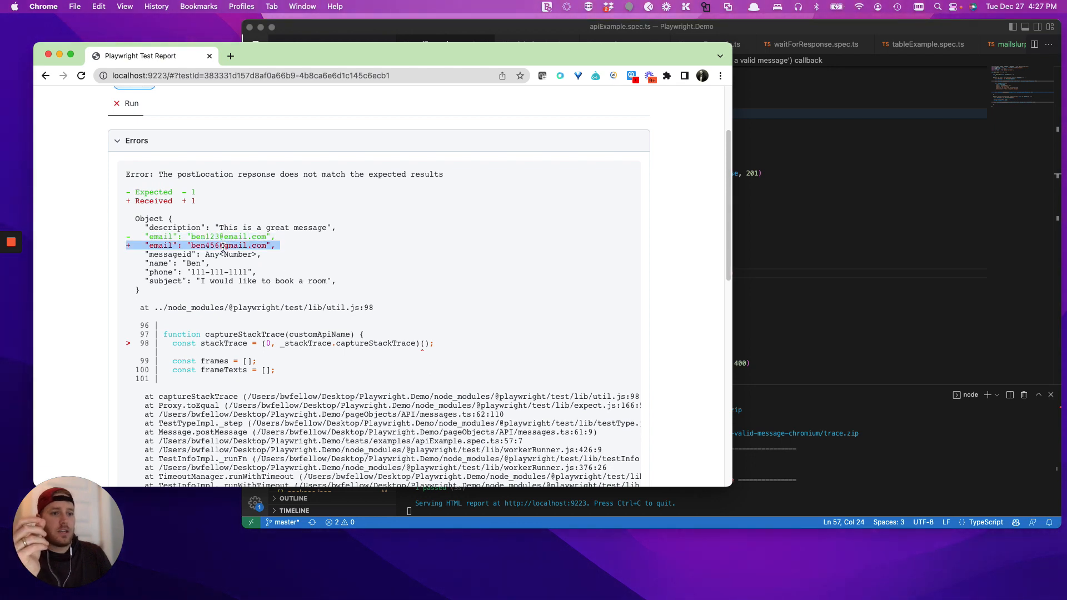
{"action": "mouse_move", "coordinate": [788, 24]}
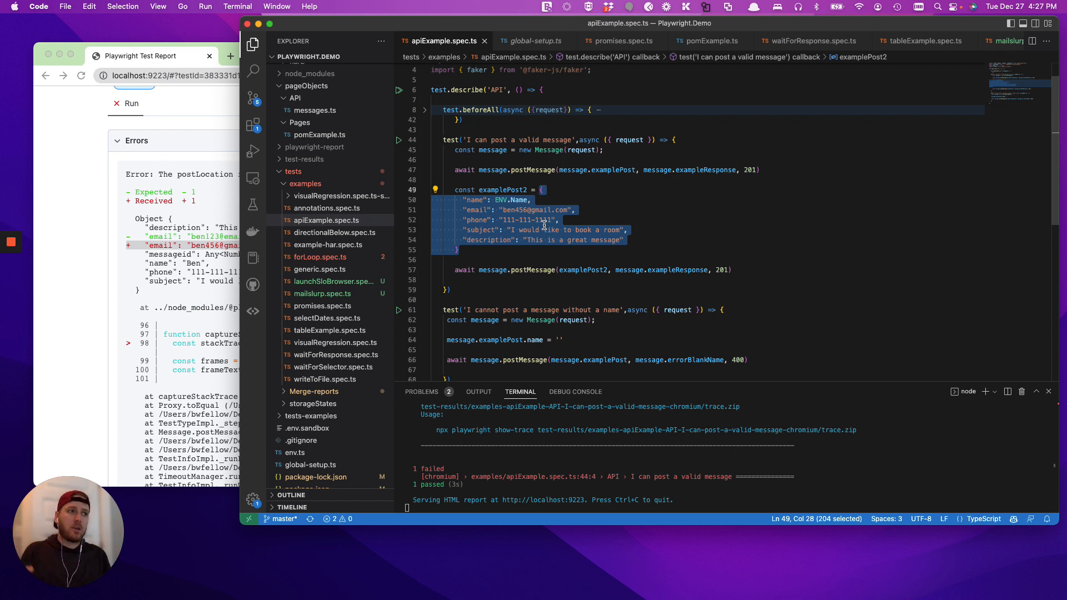
{"action": "mouse_move", "coordinate": [535, 256]}
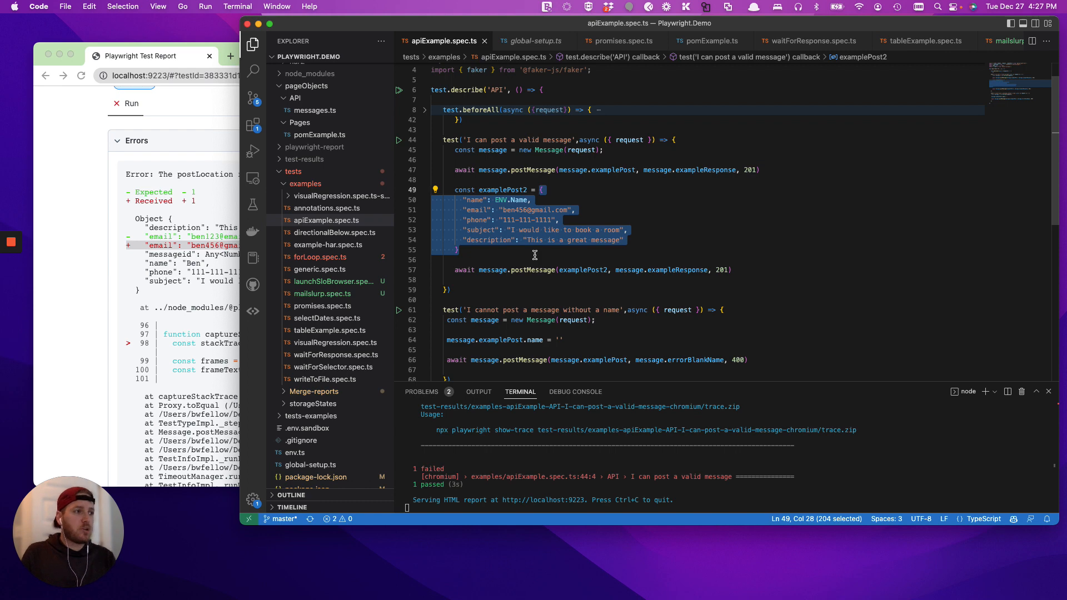
Step: Go to the postMessage definition in messages.ts and review its assertion steps
{"action": "left_click", "coordinate": [316, 110]}
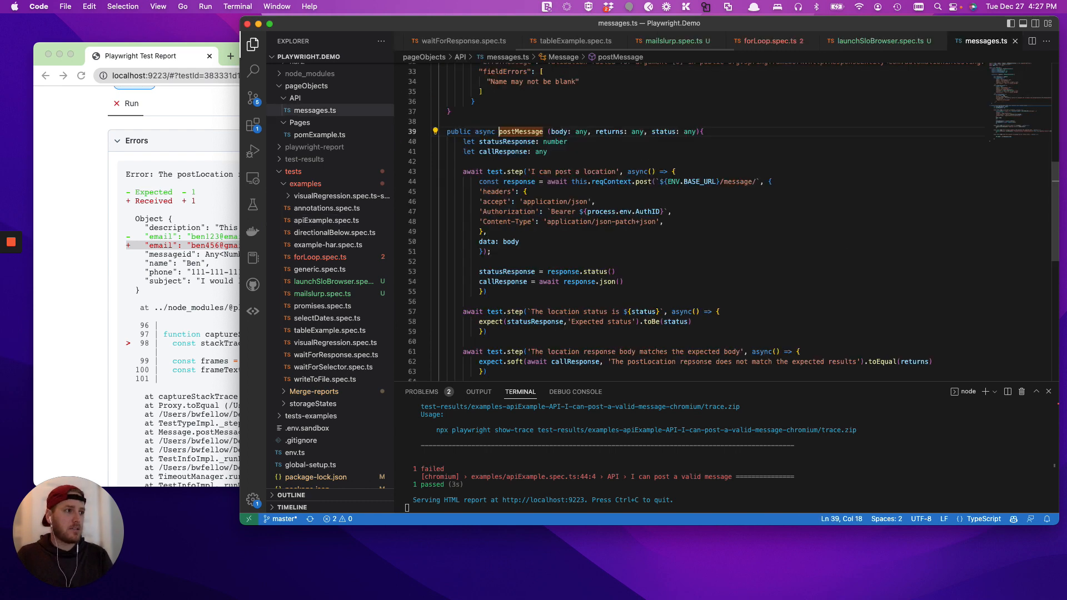
{"action": "scroll", "scroll_direction": "down", "scroll_amount": 3}
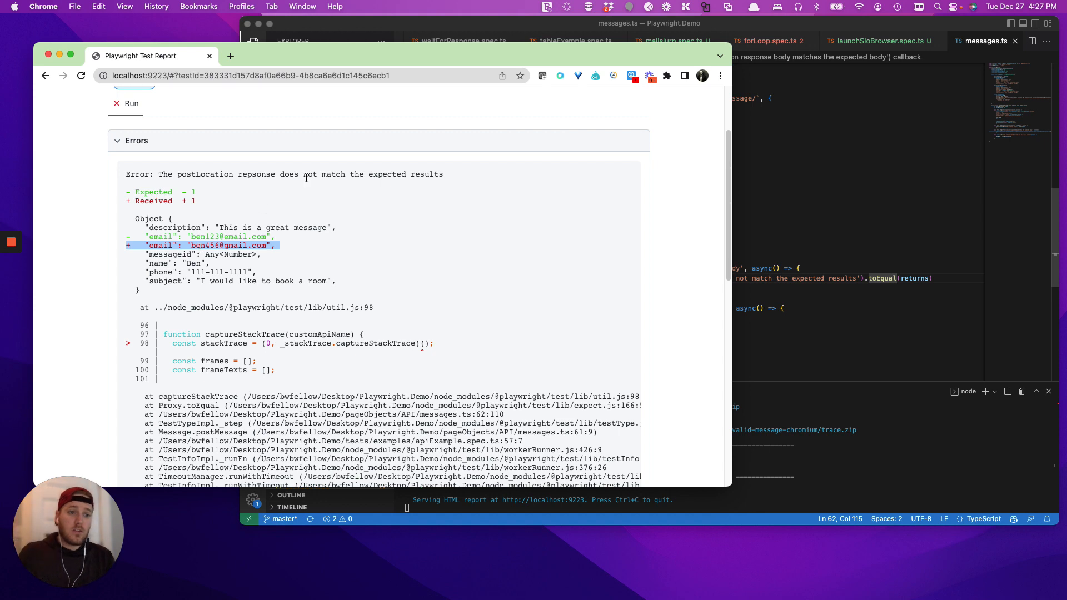
{"action": "mouse_move", "coordinate": [945, 224]}
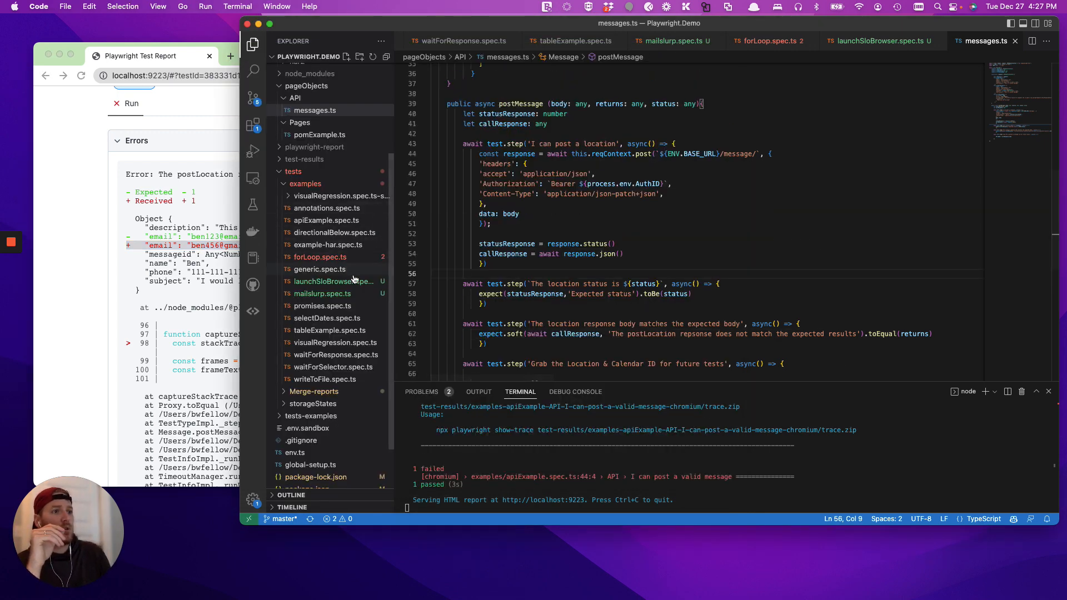
{"action": "scroll", "scroll_direction": "down", "scroll_amount": 3}
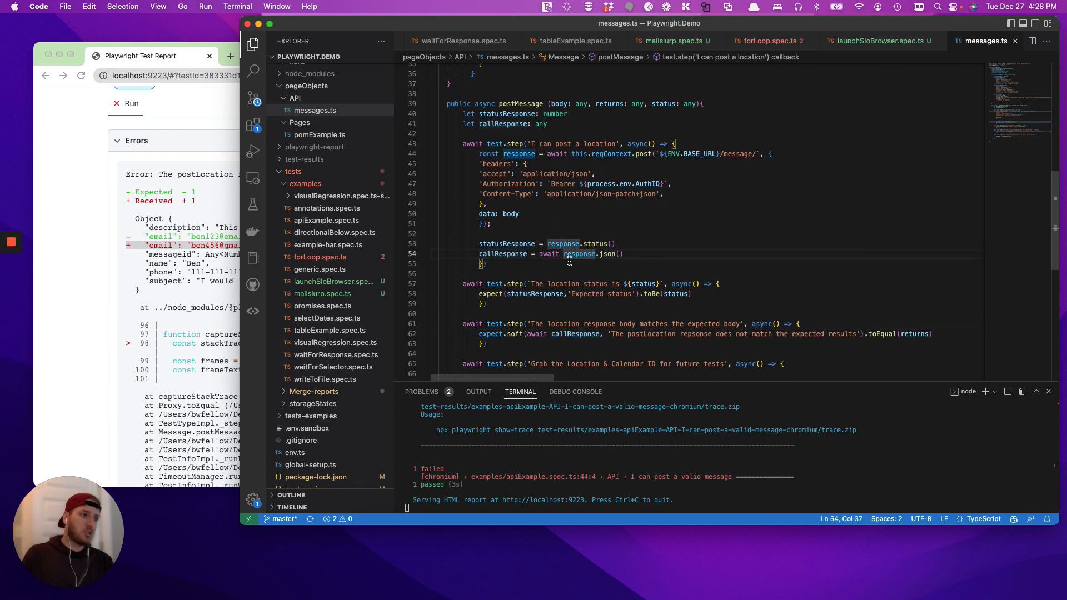
{"action": "mouse_move", "coordinate": [500, 254]}
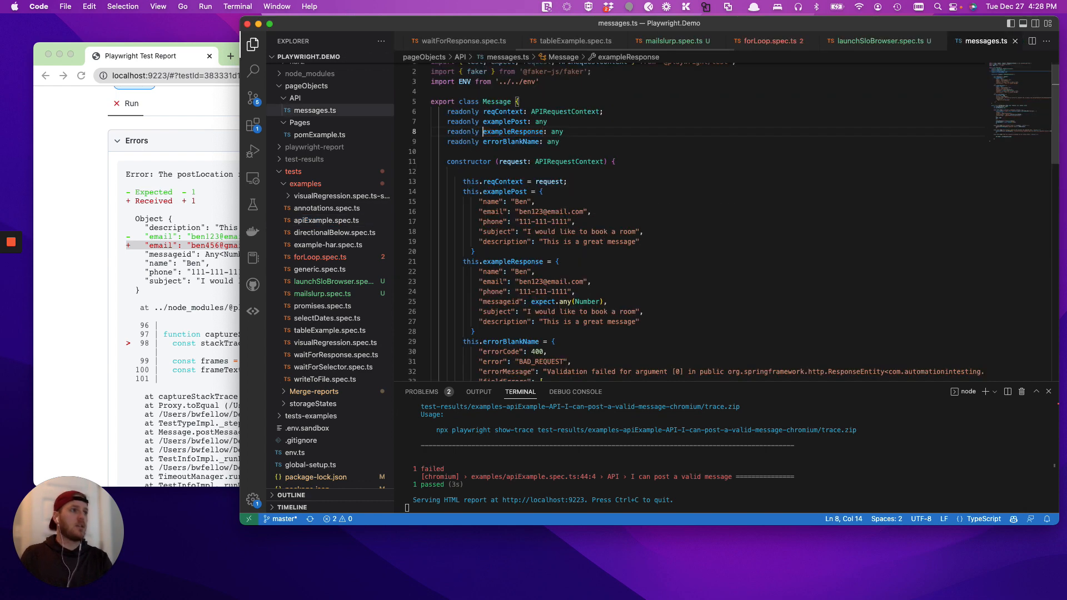
{"action": "scroll", "scroll_direction": "down", "scroll_amount": 3}
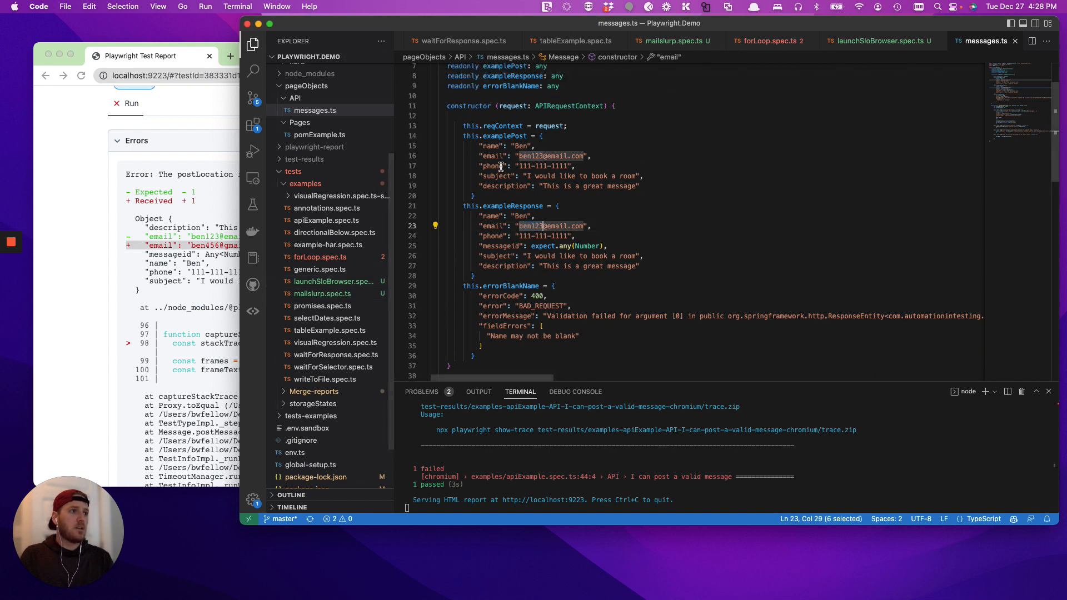
{"action": "mouse_move", "coordinate": [333, 257]}
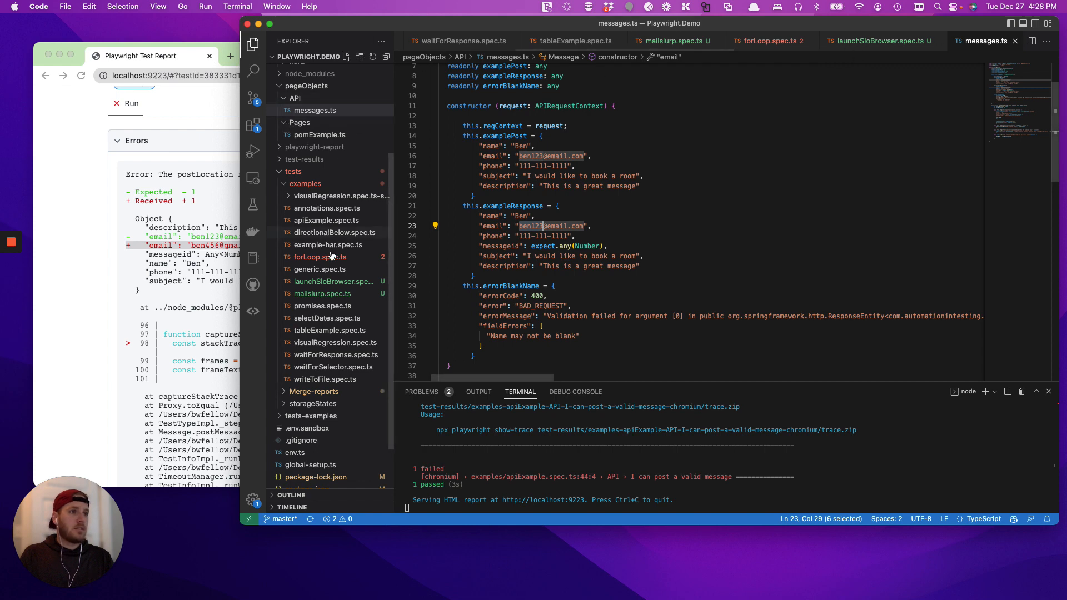
{"action": "left_click", "coordinate": [326, 220]}
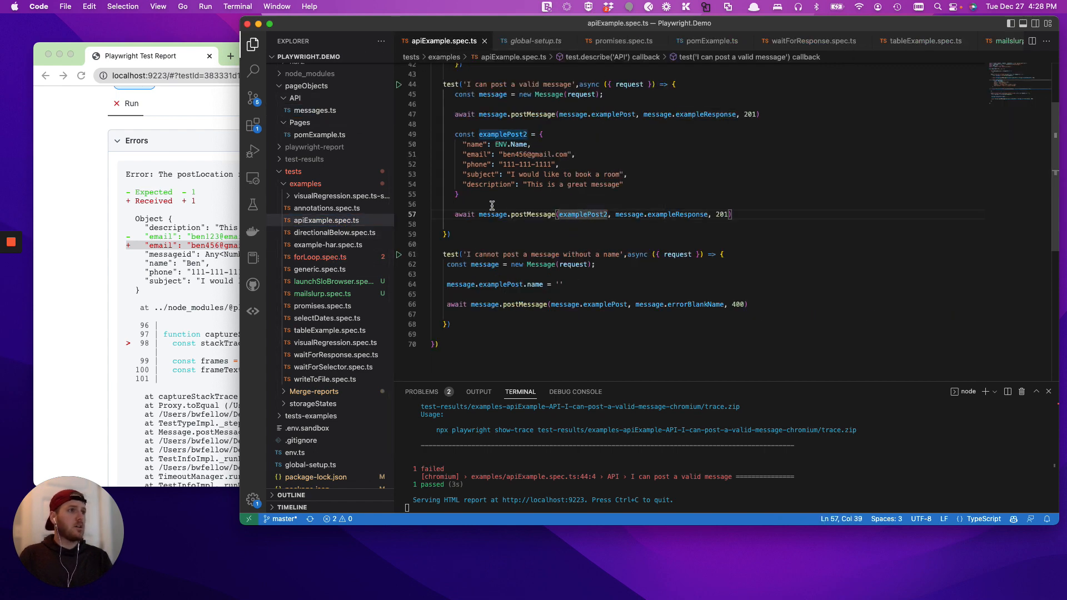
{"action": "left_click", "coordinate": [520, 155]}
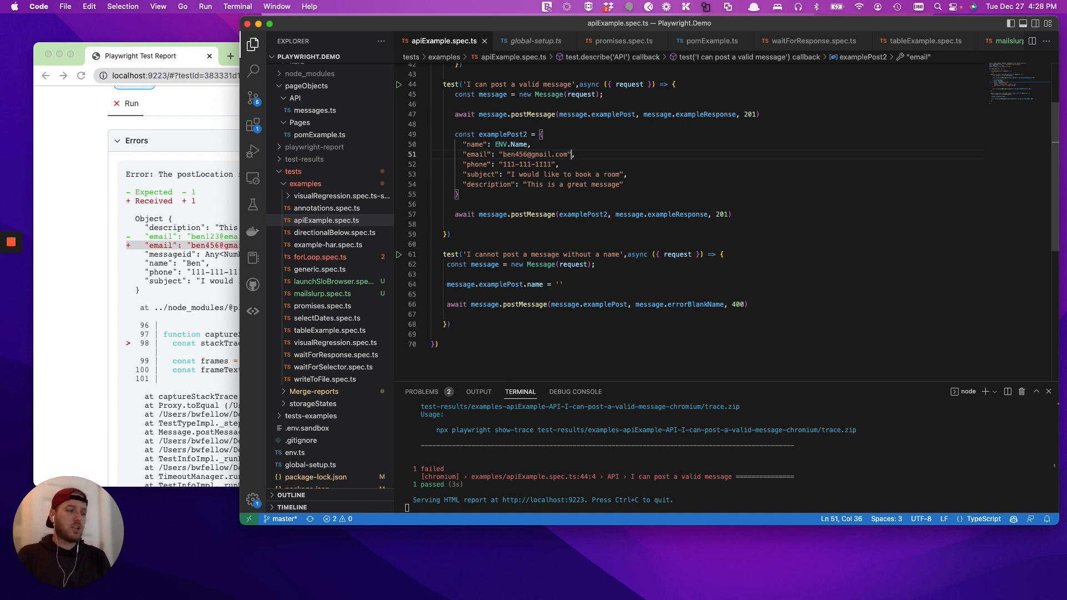
Step: Replace examplePost2's hardcoded email with expect.any(String)
{"action": "key", "text": "Backspace"}
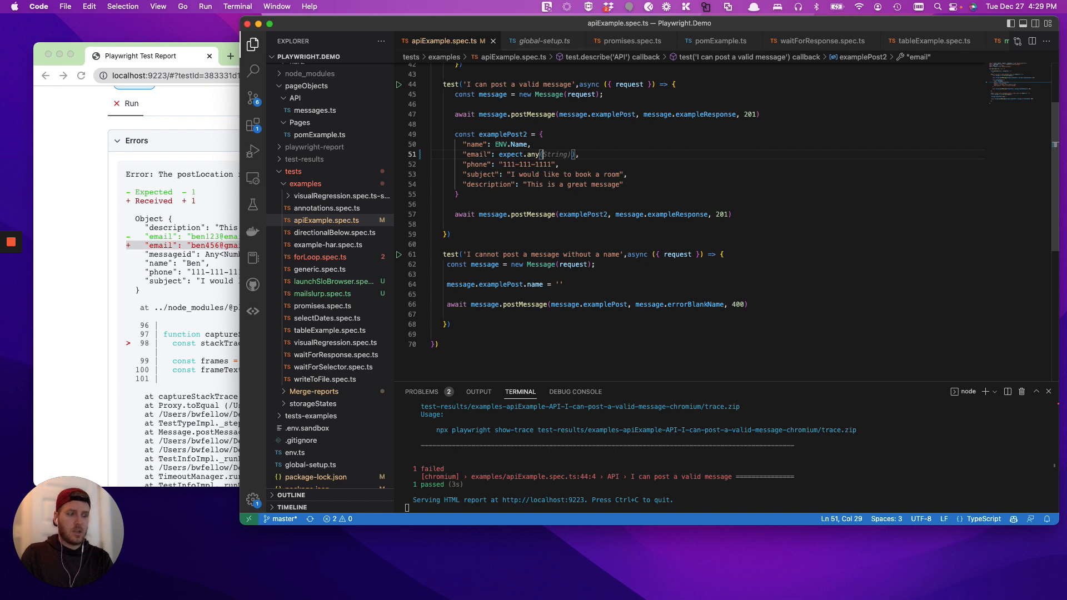
{"action": "type", "text": "String"}
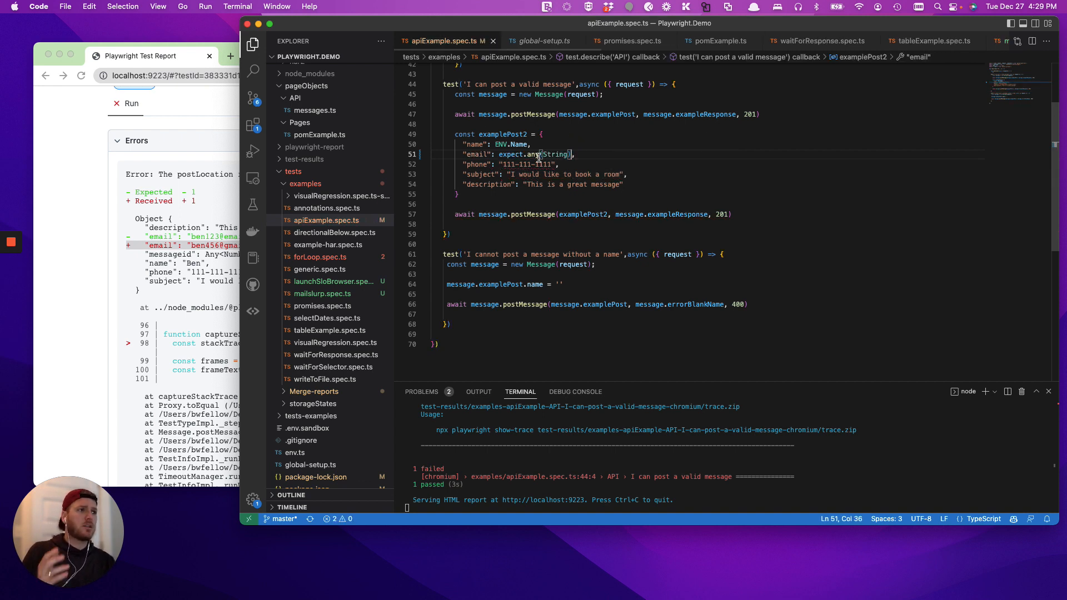
{"action": "mouse_move", "coordinate": [556, 155]}
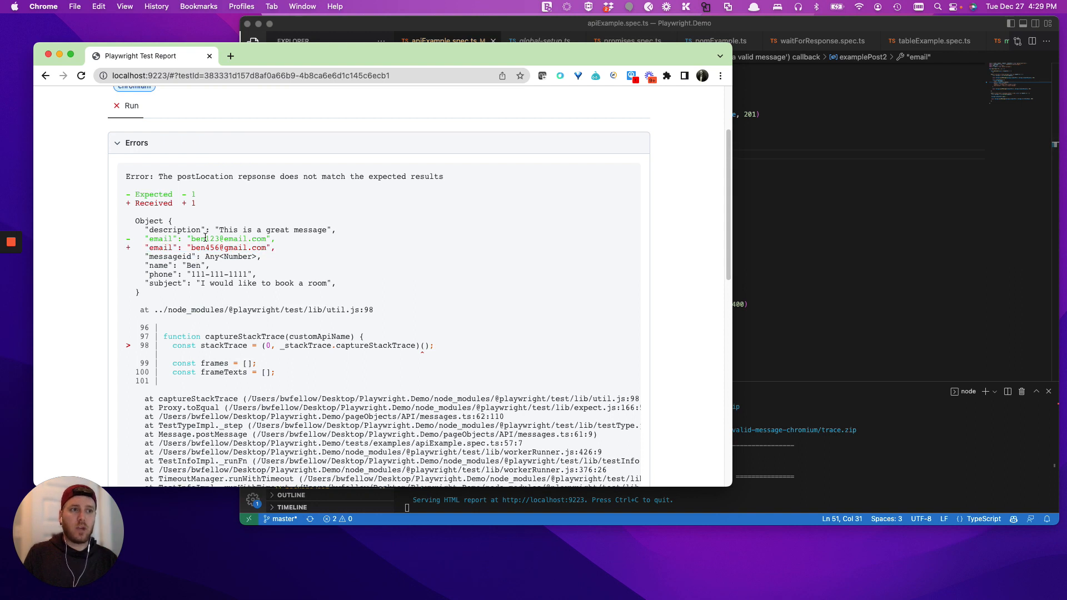
Step: Review the failed valid-message test in the report, now receiving status 400 instead of 201
{"action": "triple_click", "coordinate": [214, 247]}
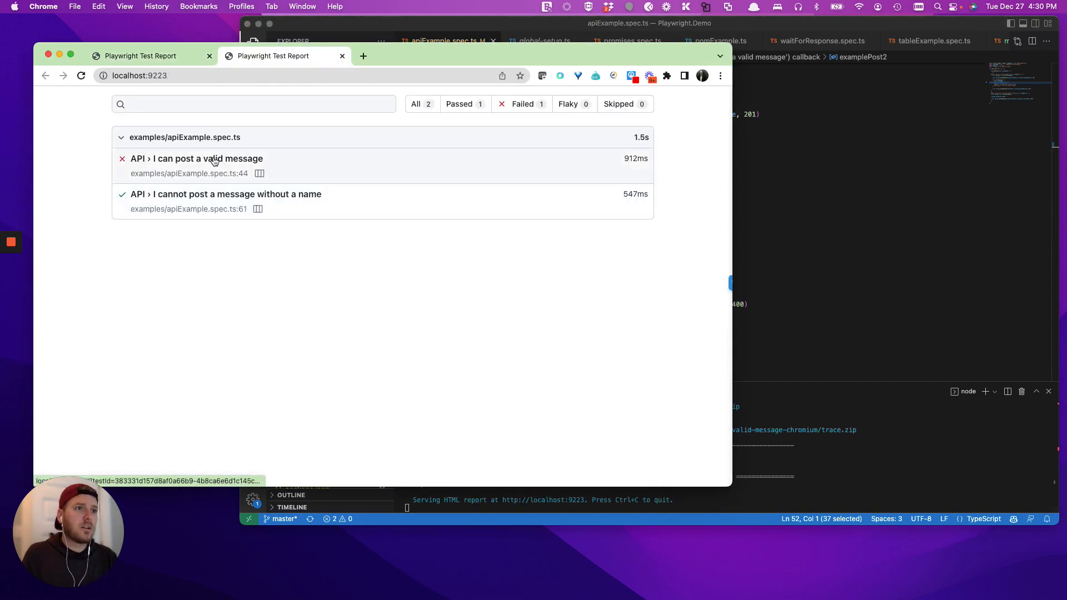
{"action": "left_click", "coordinate": [196, 158]}
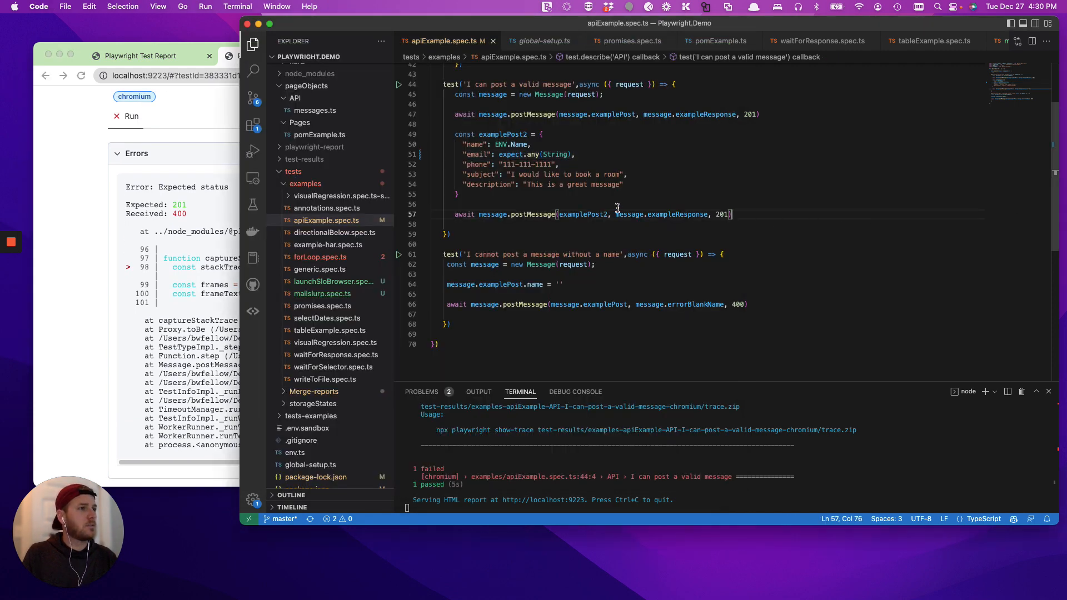
{"action": "double_click", "coordinate": [582, 214]}
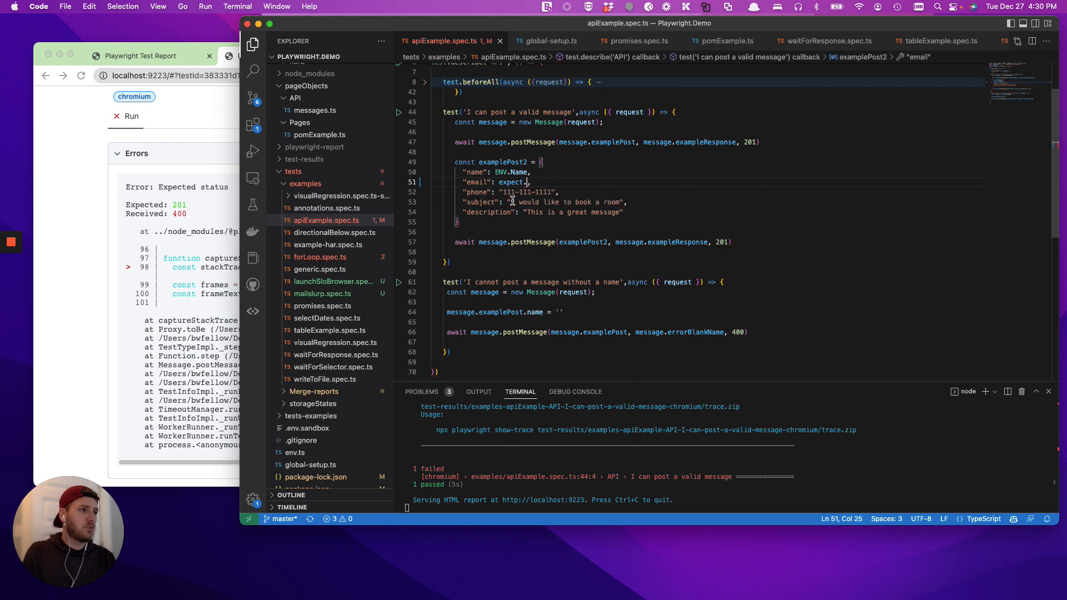
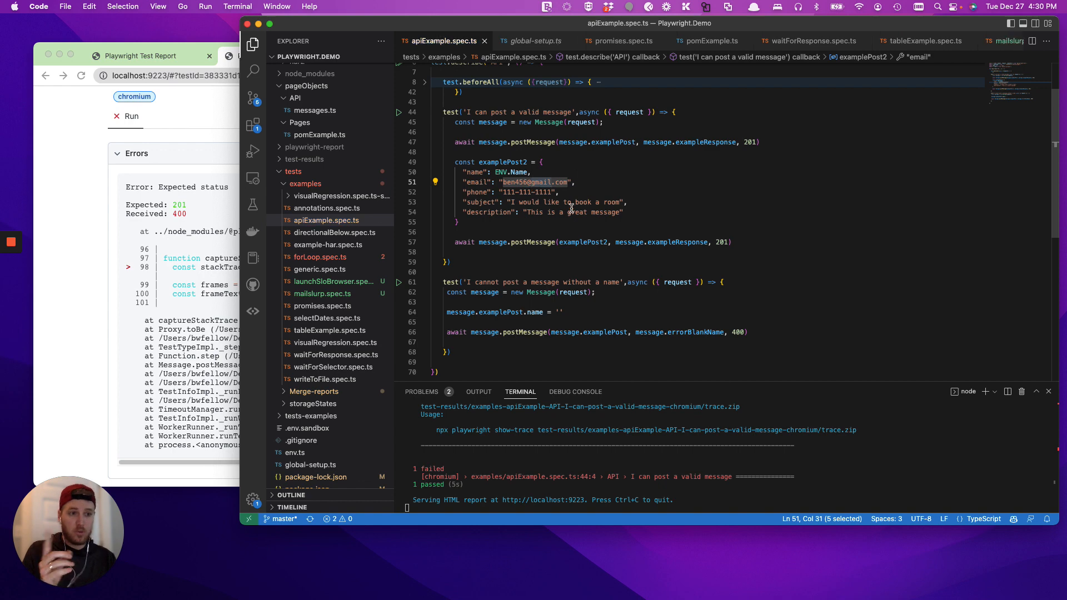
{"action": "mouse_move", "coordinate": [680, 242]}
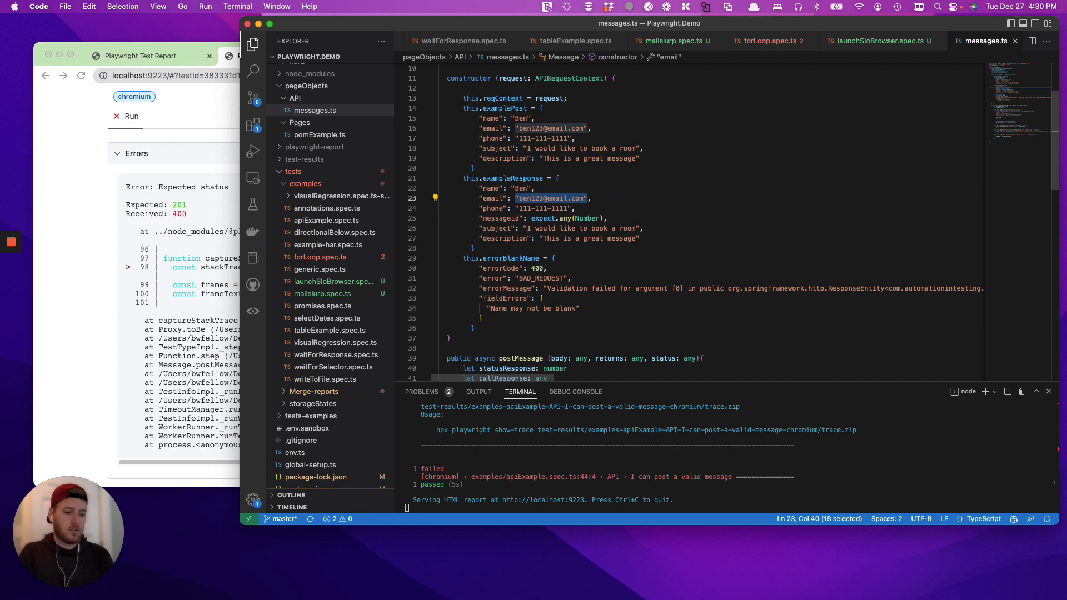
Step: Set exampleResponse's email to expect.any(String) and stop the report server to rerun the spec
{"action": "type", "text": "exect.any(String),"}
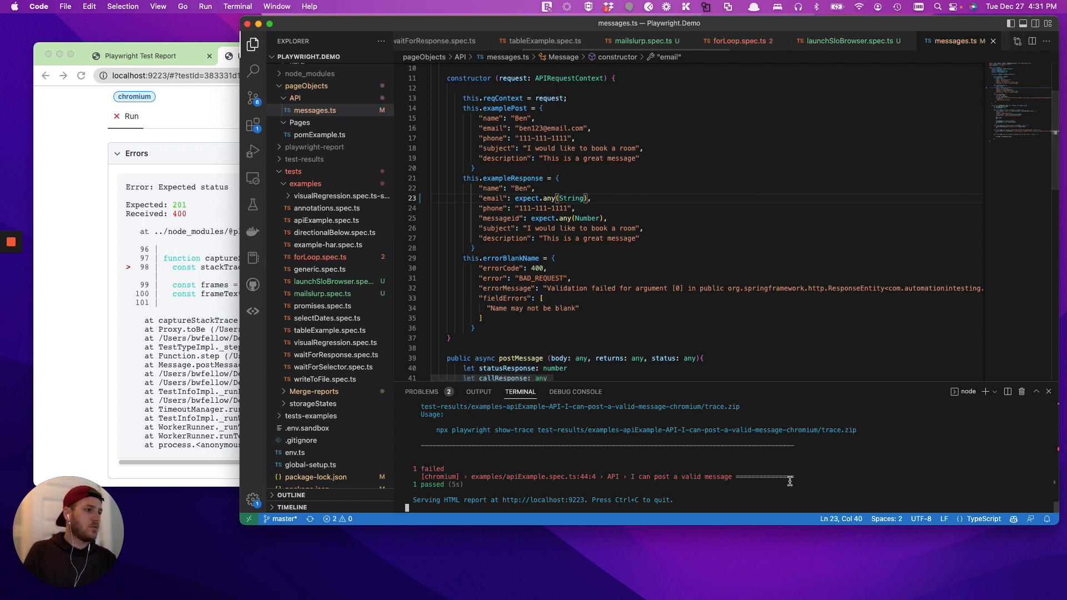
{"action": "key", "text": "Ctrl+C"}
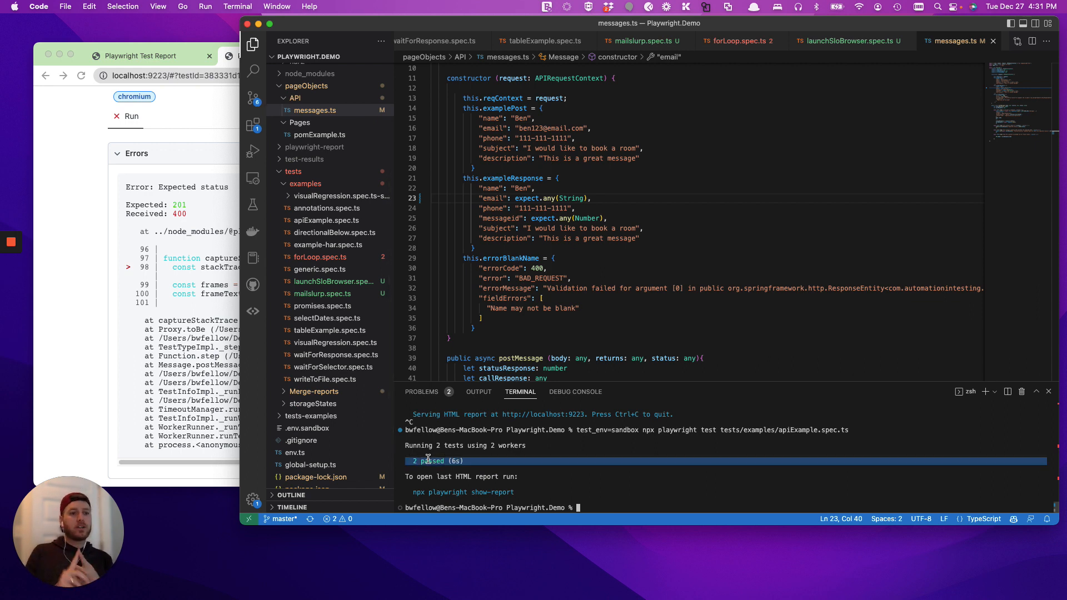
{"action": "scroll", "scroll_direction": "down", "scroll_amount": 3}
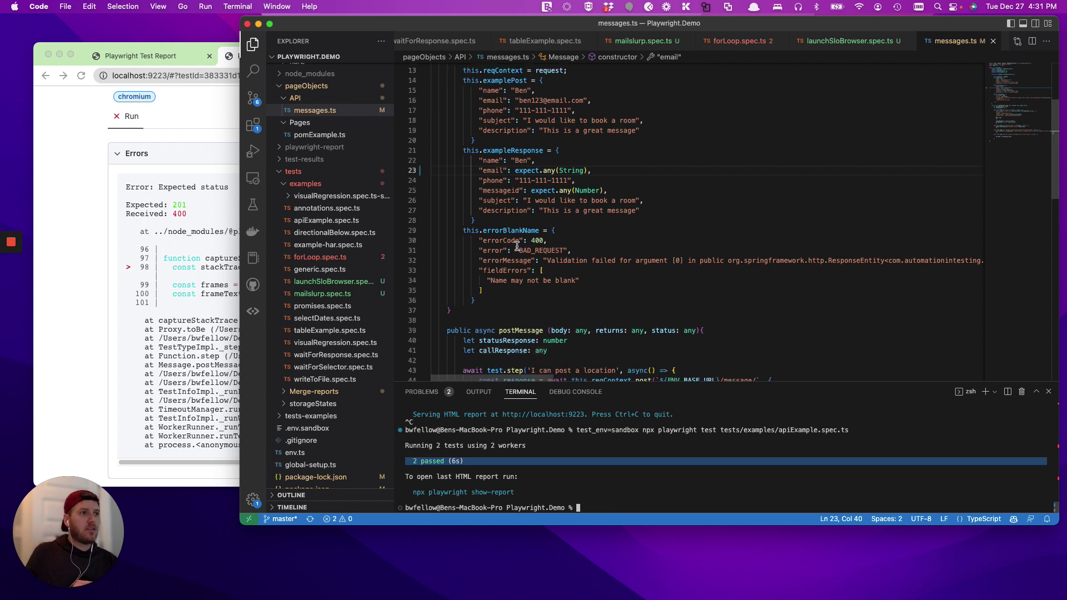
{"action": "scroll", "scroll_direction": "down", "scroll_amount": 3}
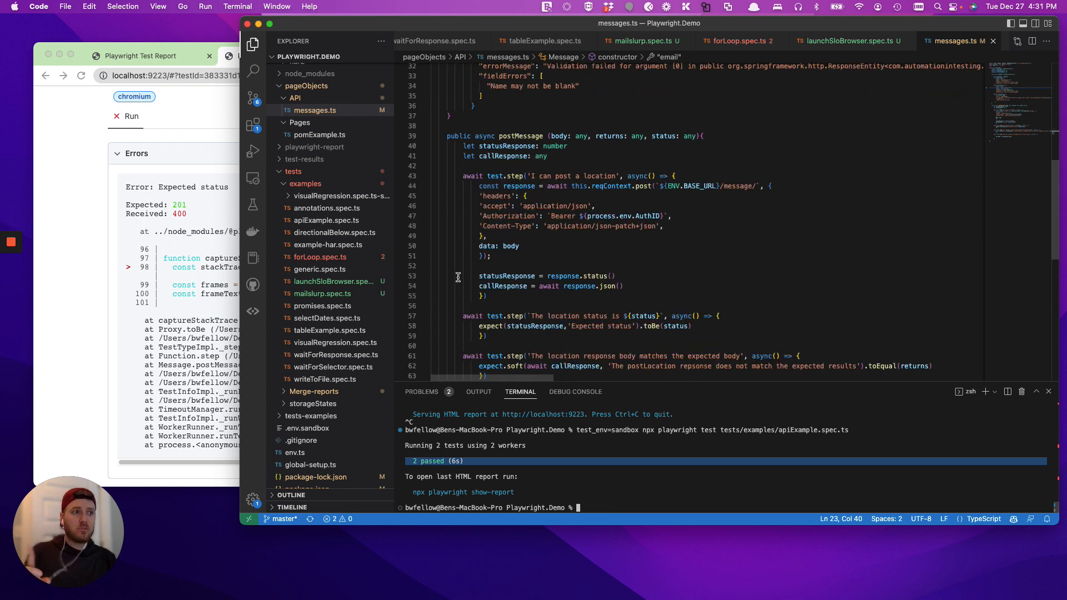
{"action": "left_click", "coordinate": [326, 220]}
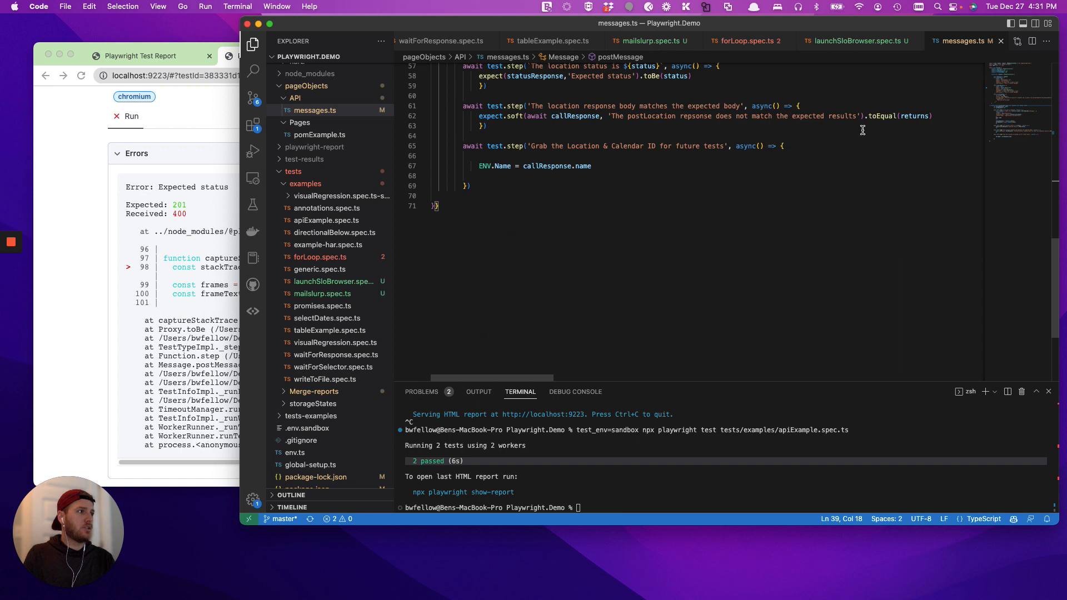
{"action": "double_click", "coordinate": [883, 200]}
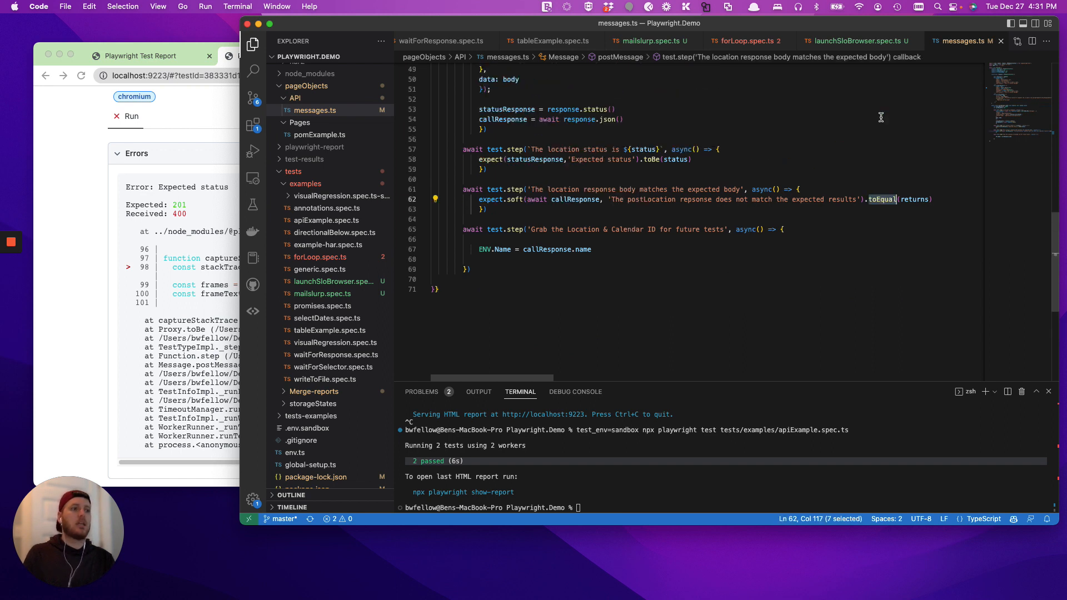